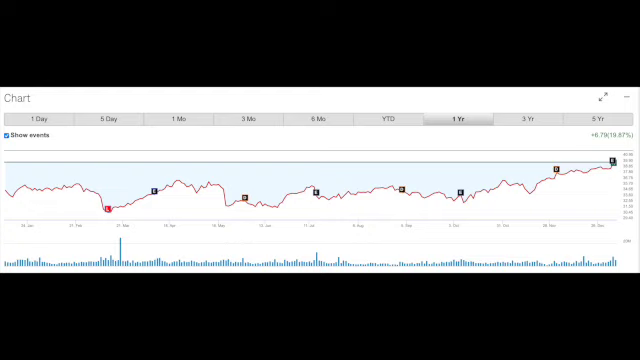
Display the Conagra Brands price chart with event markers and trading volume
{"action": "left_click", "coordinate": [388, 120]}
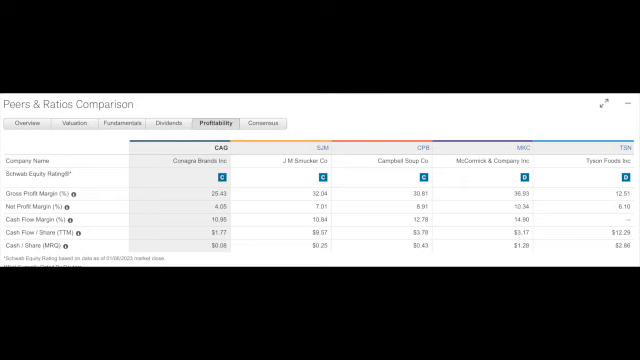
Switch the peers comparison to Consensus to view analyst buy/hold/sell ratings for Conagra and peers
{"action": "left_click", "coordinate": [262, 124]}
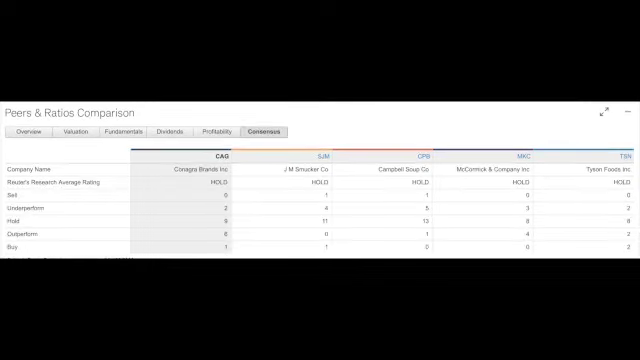